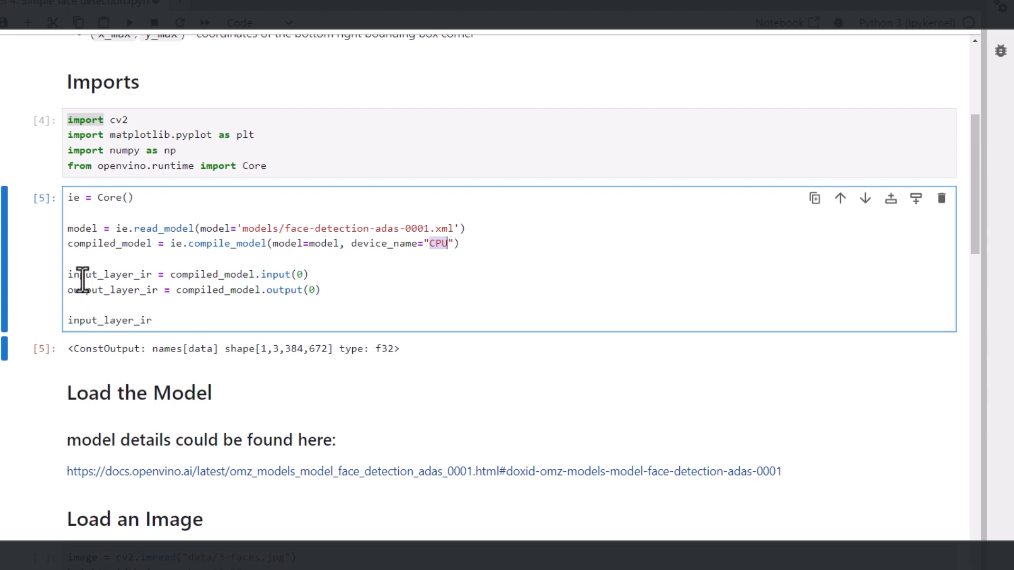
Step: Run the Load an Image cell to show the three-faces photo resized for the network
double_click(90, 274)
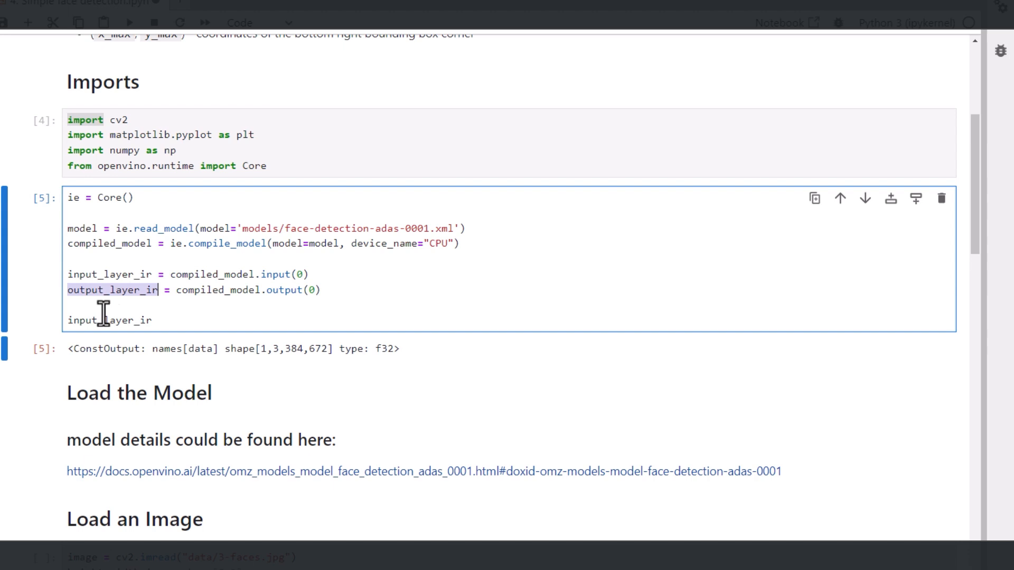
scroll(down, 3)
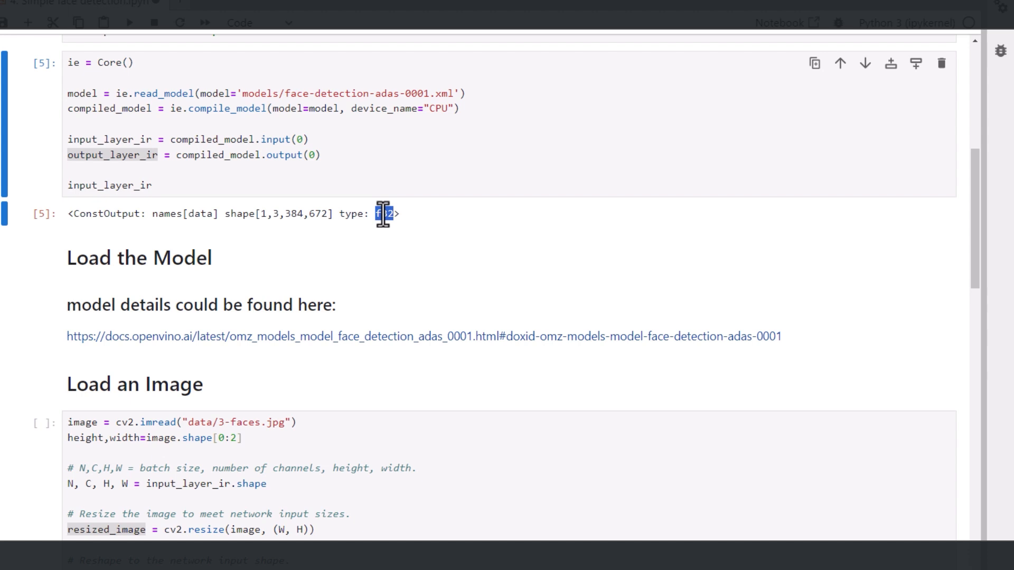
scroll(down, 3)
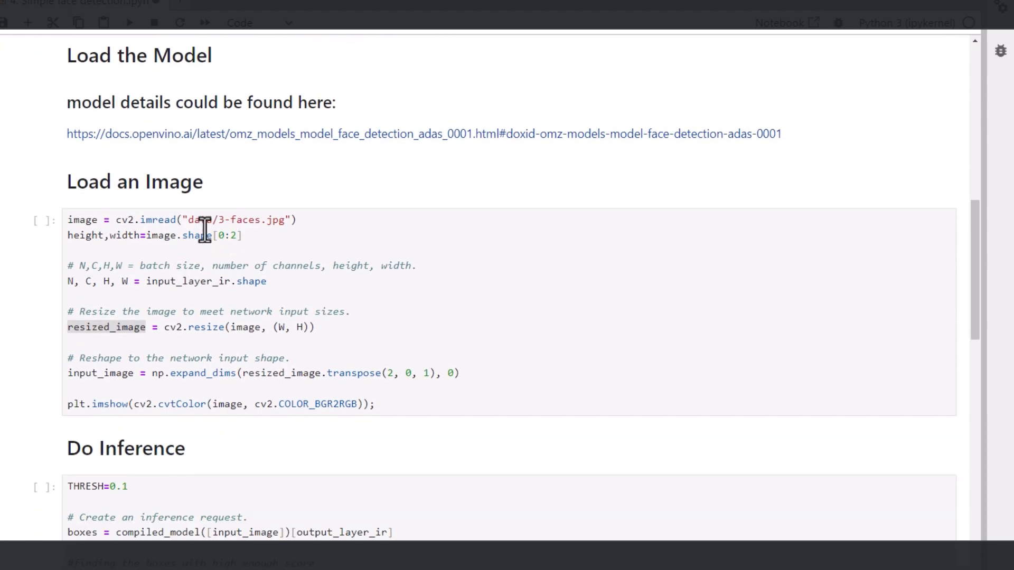
click(210, 221)
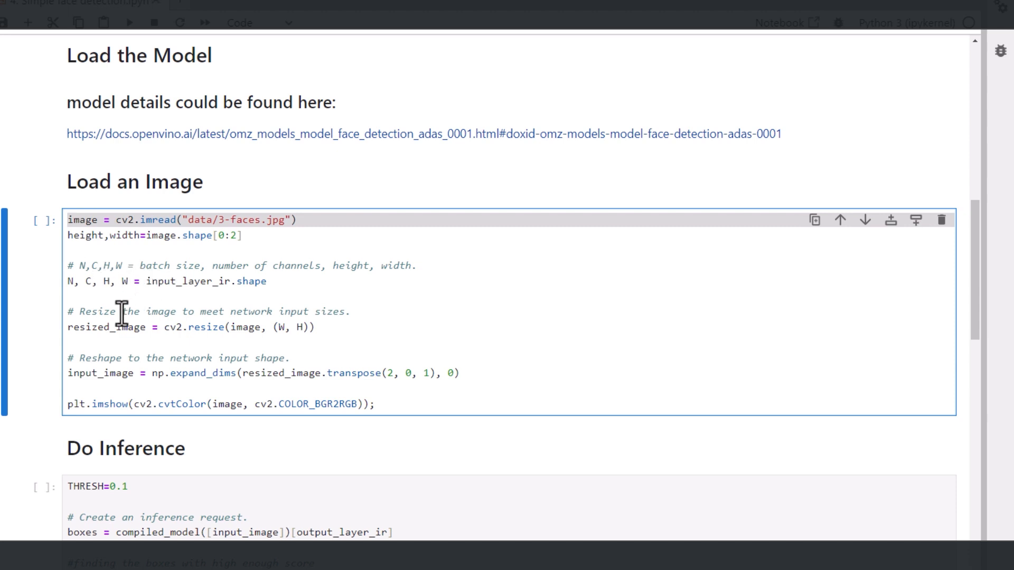
double_click(100, 327)
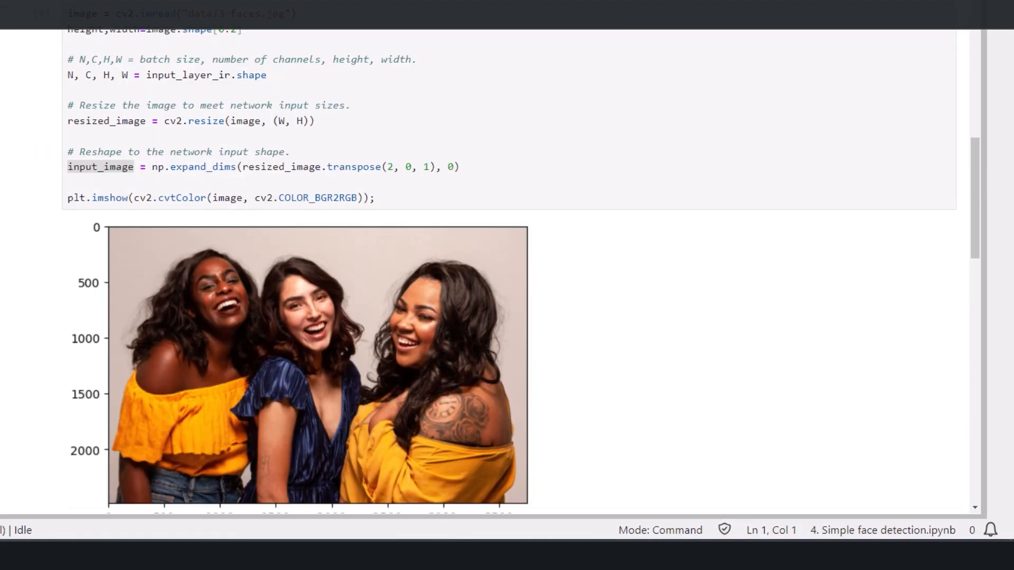
Step: Scroll down through the Do Inference cell's printed array of three face boxes
scroll(down, 3)
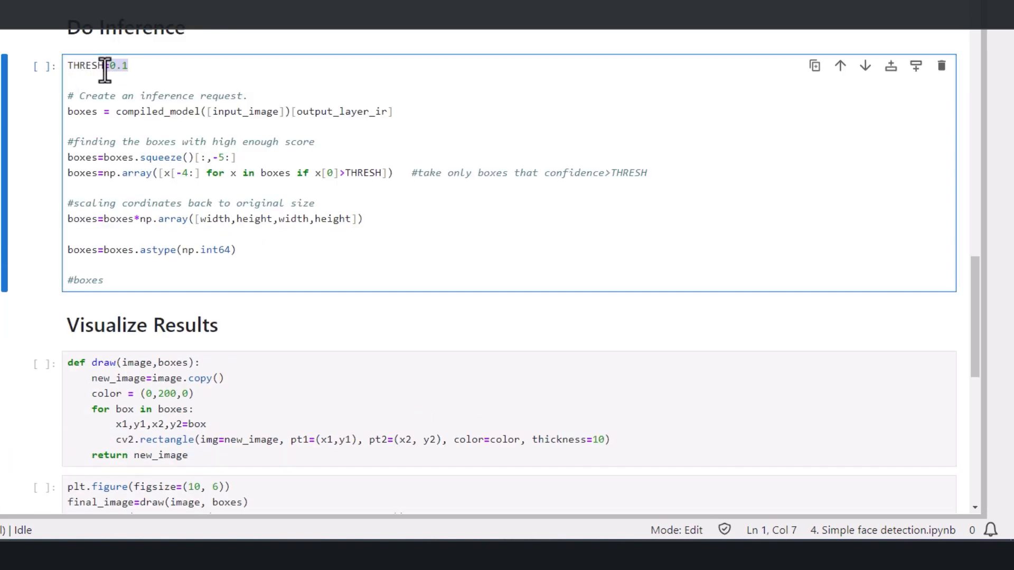
mouse_move(75, 103)
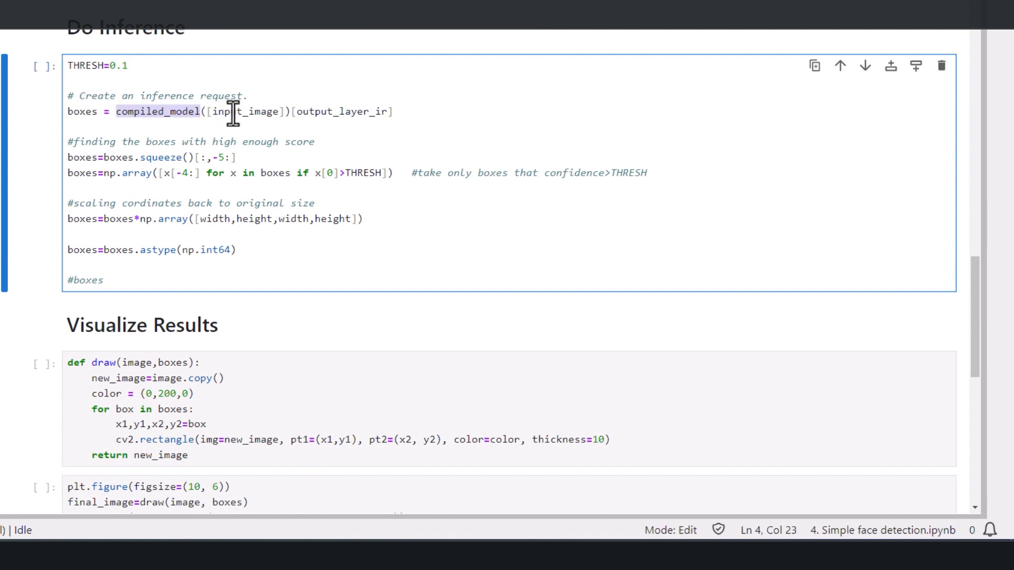
scroll(down, 3)
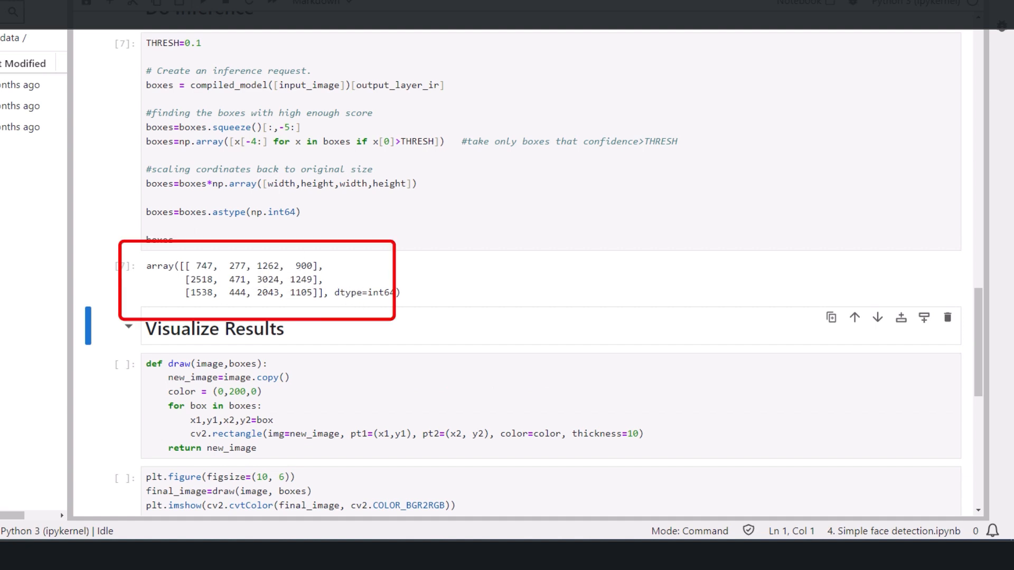
mouse_move(234, 282)
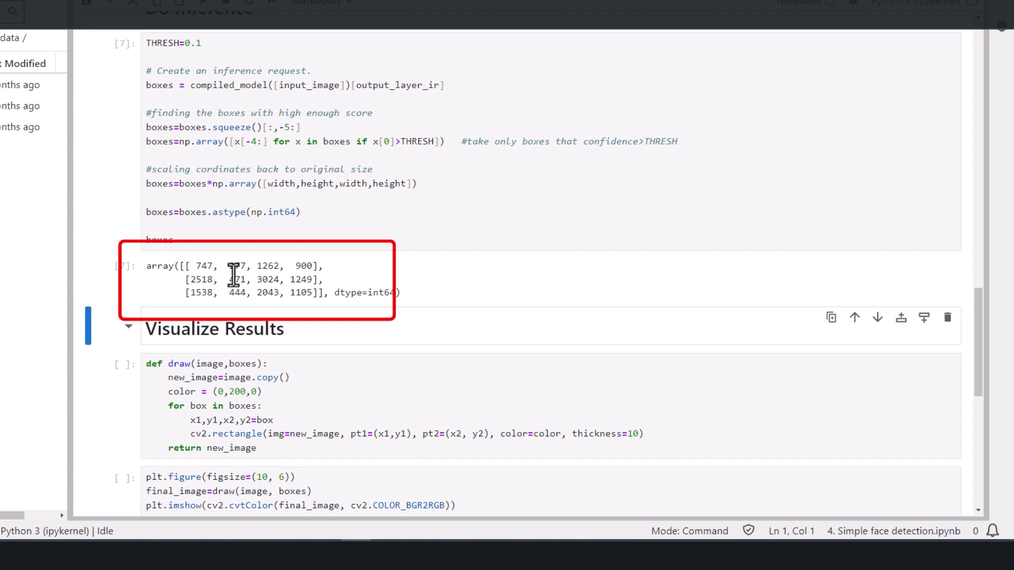
scroll(down, 3)
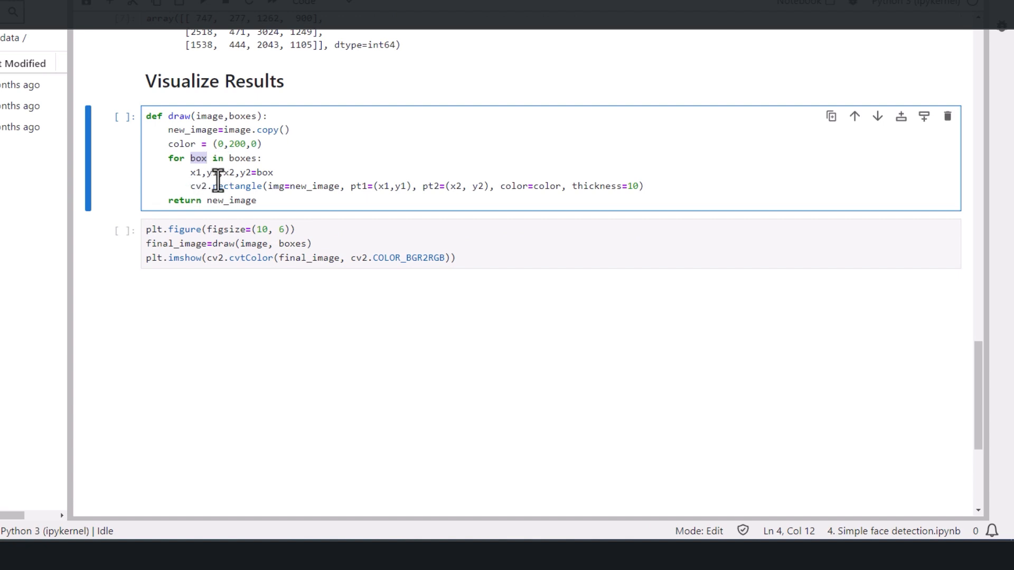
click(252, 188)
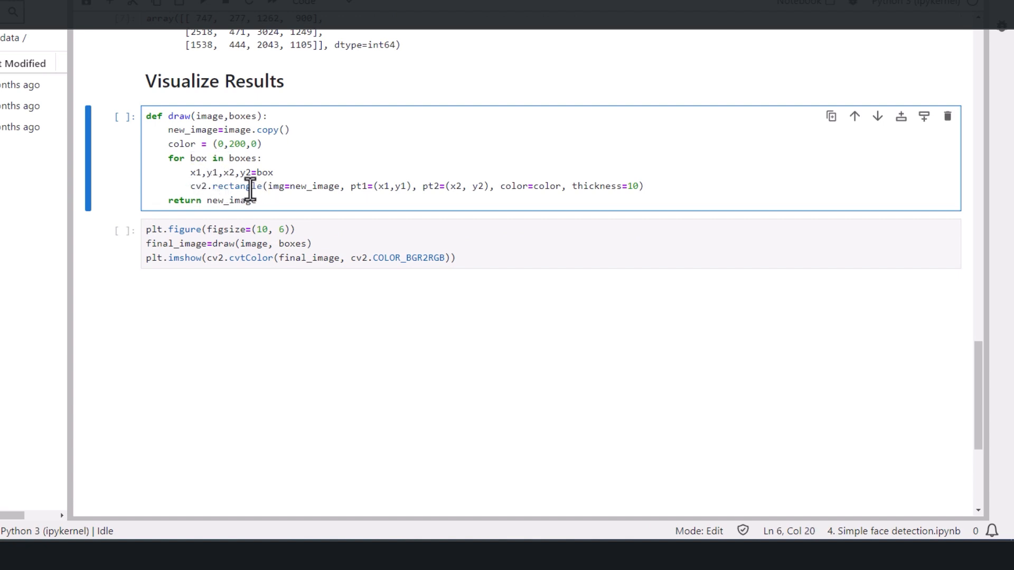
double_click(238, 186)
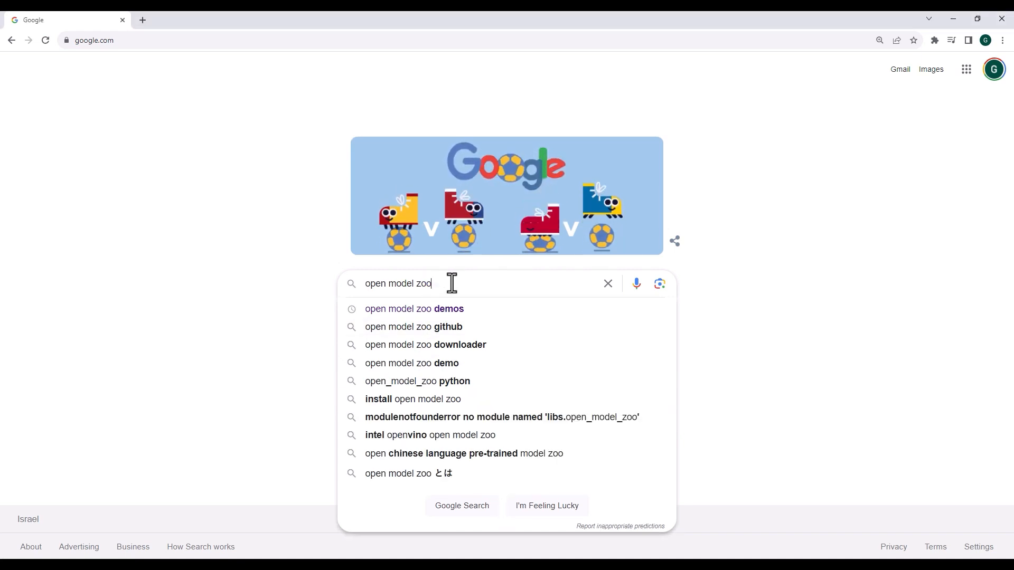
Step: Search 'open model zoo' and open the emotions-recognition-retail-0003 model folder on GitHub
key(Enter)
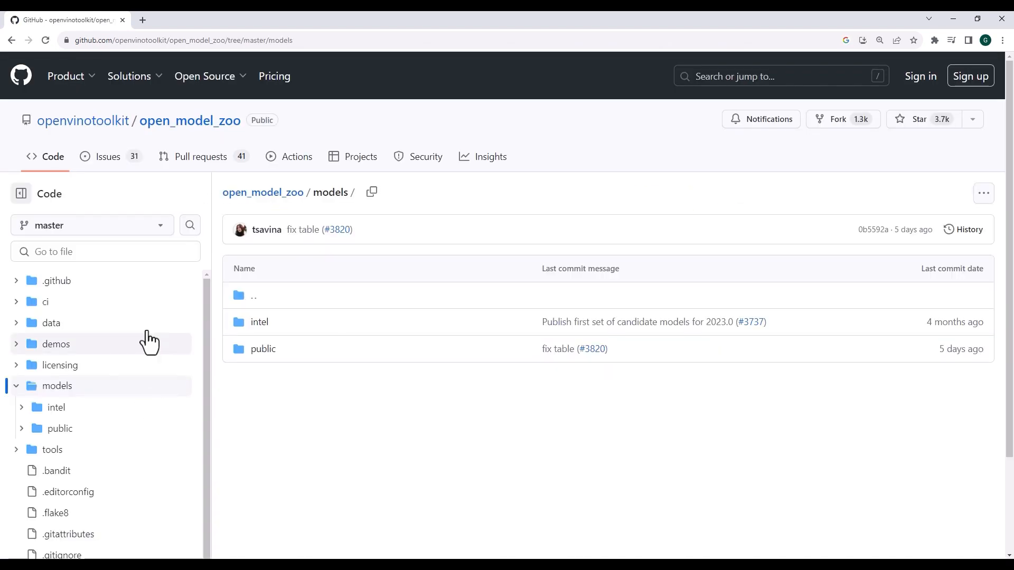
click(259, 322)
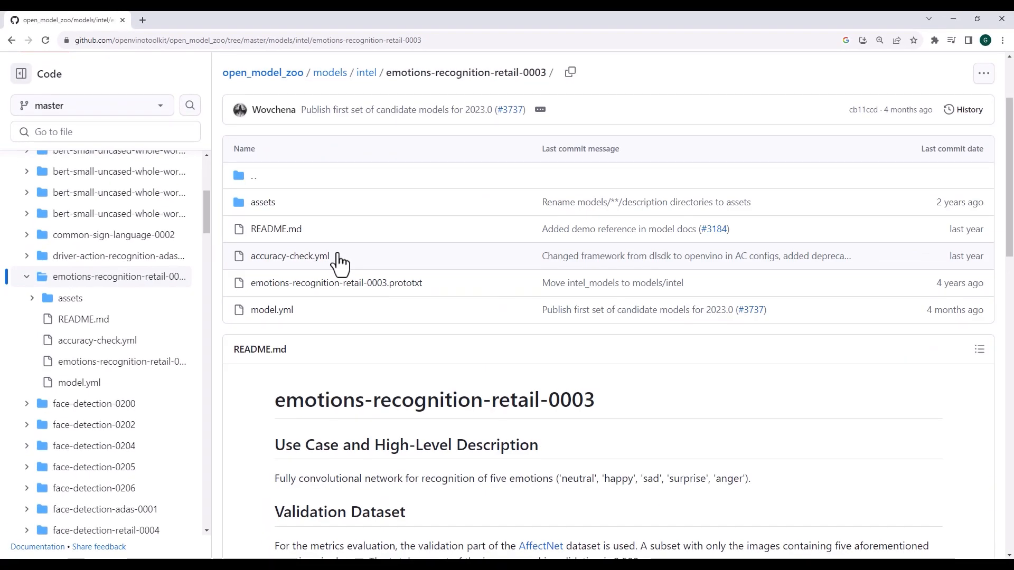
scroll(down, 3)
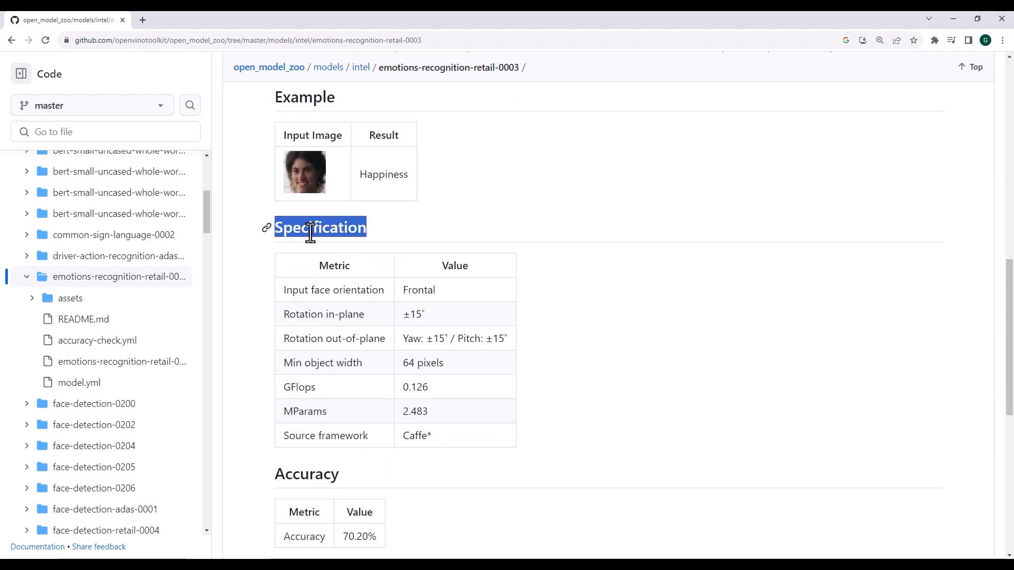
scroll(down, 3)
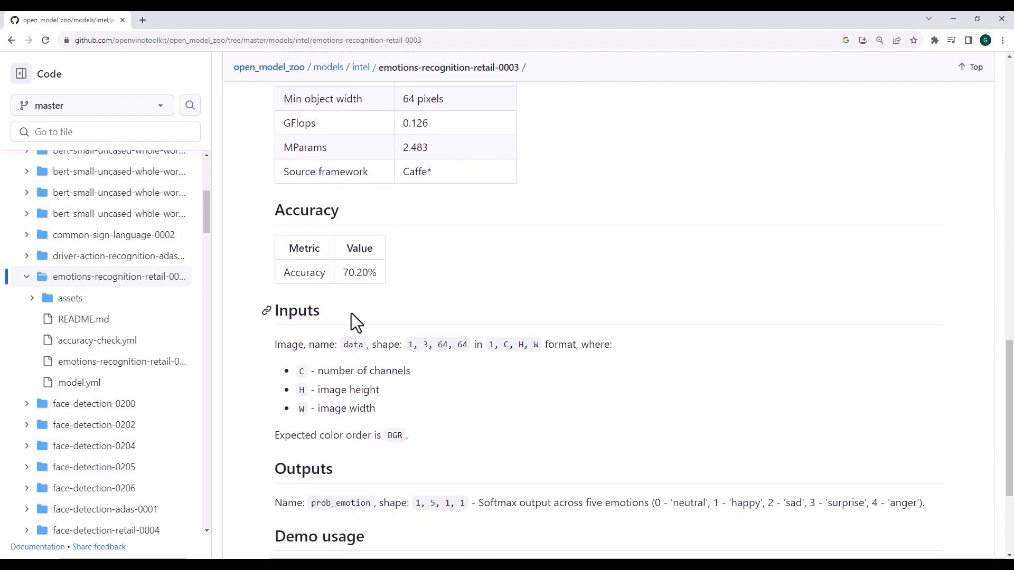
Step: Highlight the model's 70.20% accuracy and its output shape 1, 5, 1, 1
double_click(356, 273)
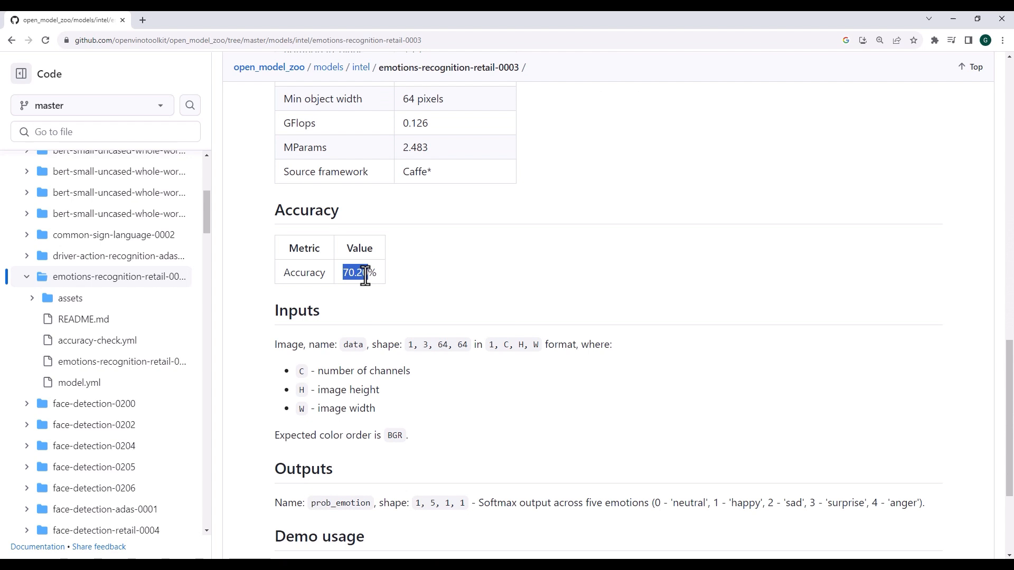
drag(346, 273, 376, 272)
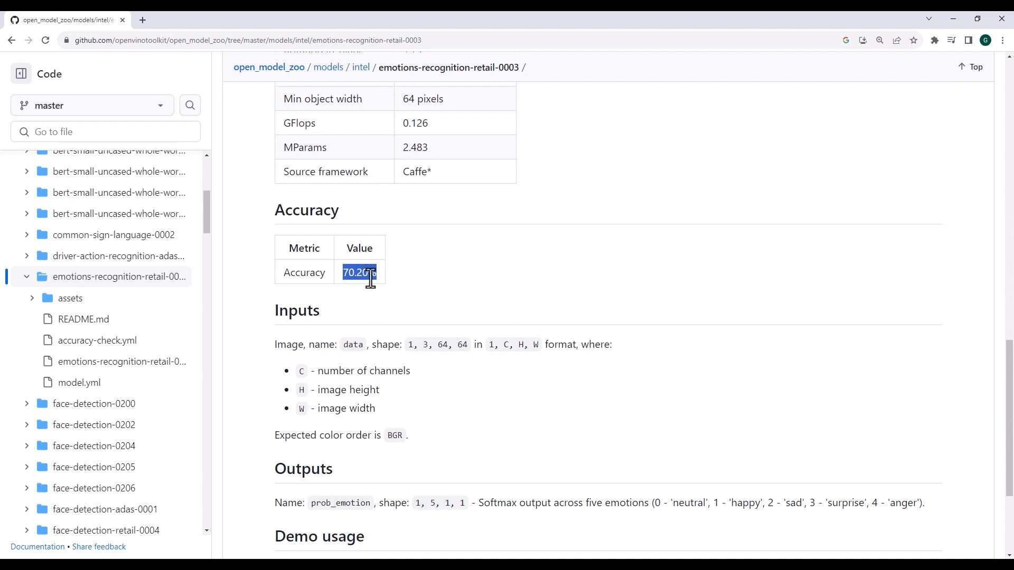
scroll(down, 3)
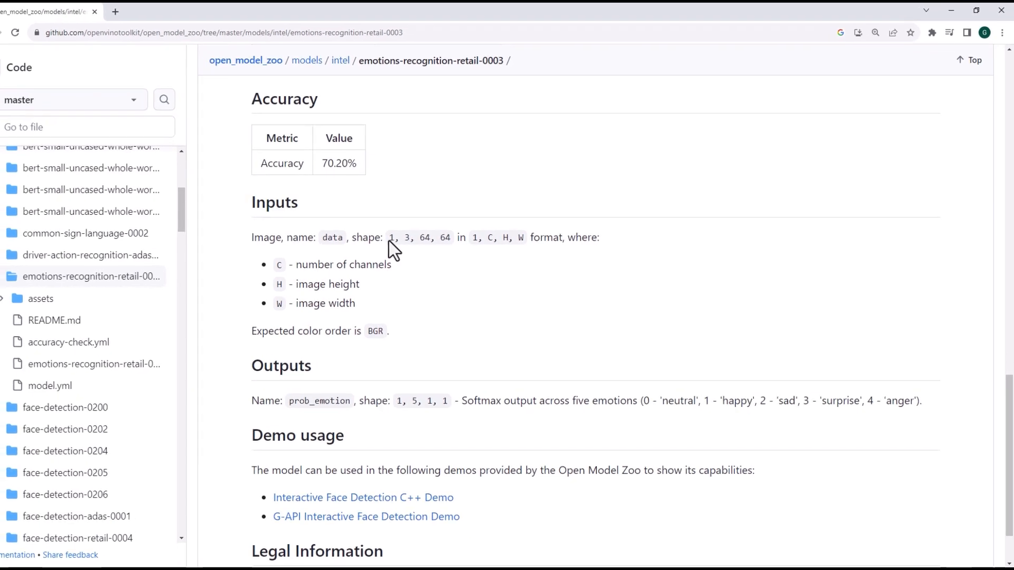
drag(389, 236, 446, 236)
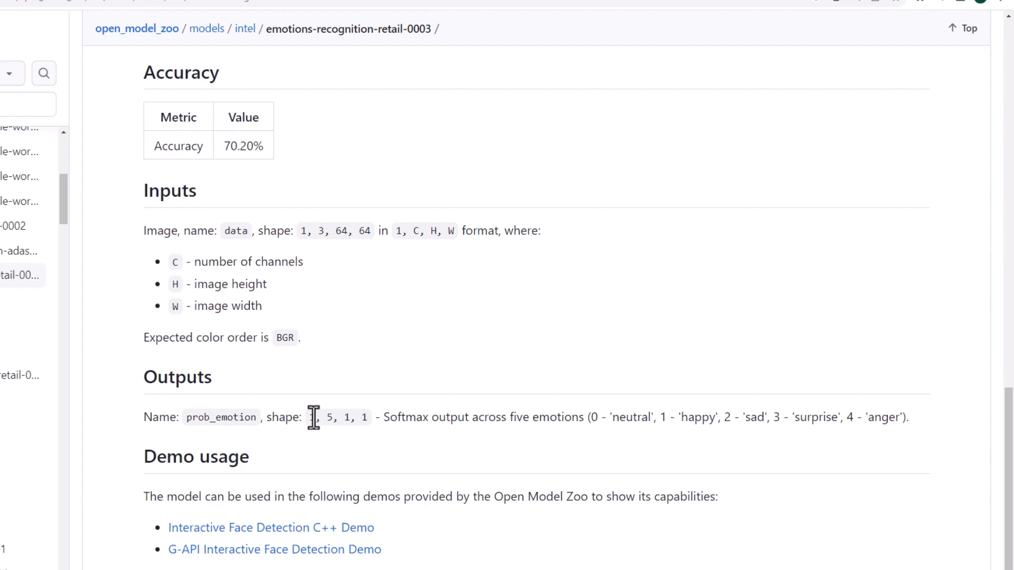
drag(310, 417, 369, 417)
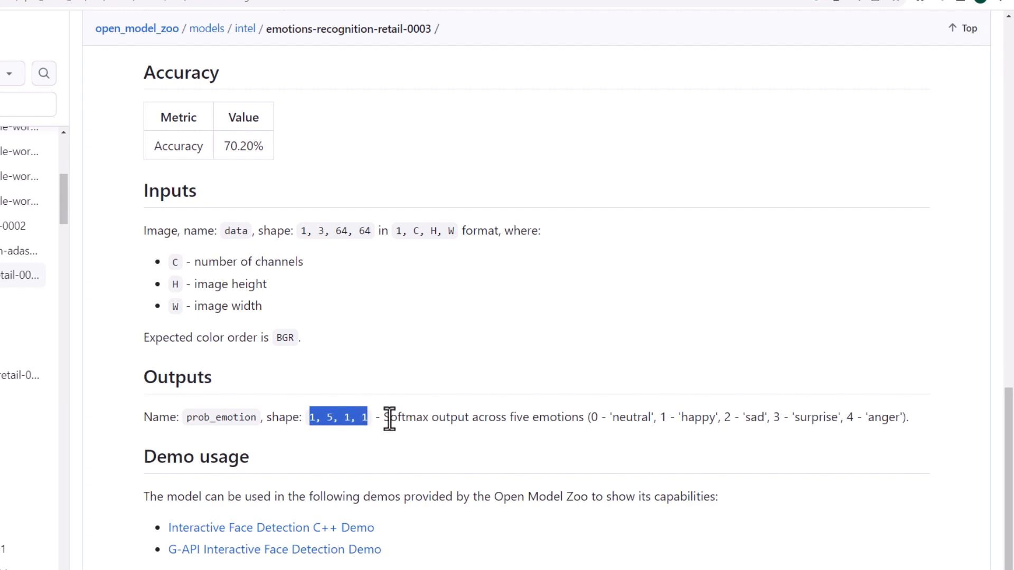
drag(388, 417, 908, 417)
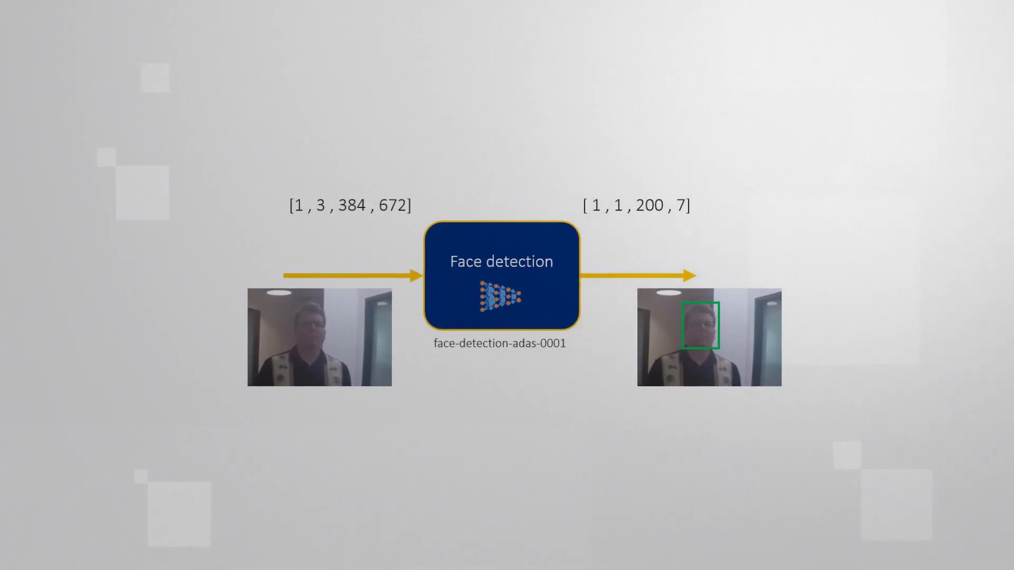
Step: Advance to the slide chaining face-detection-adas-0001 into emotions-recognition-retail-0003
key(right)
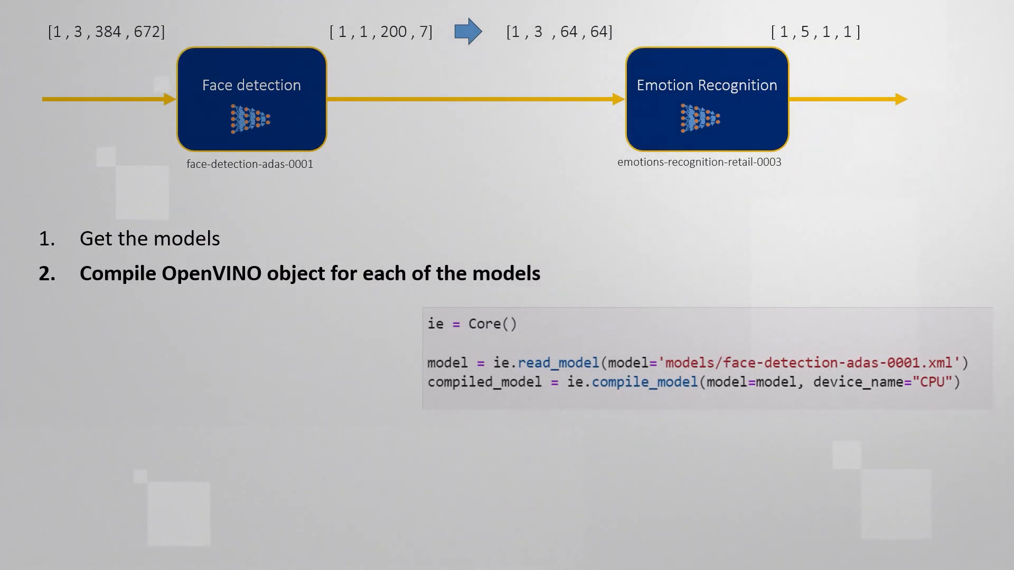
Step: Reveal pipeline steps 2 and 3, ending with preparing the image's size and format
key(Right)
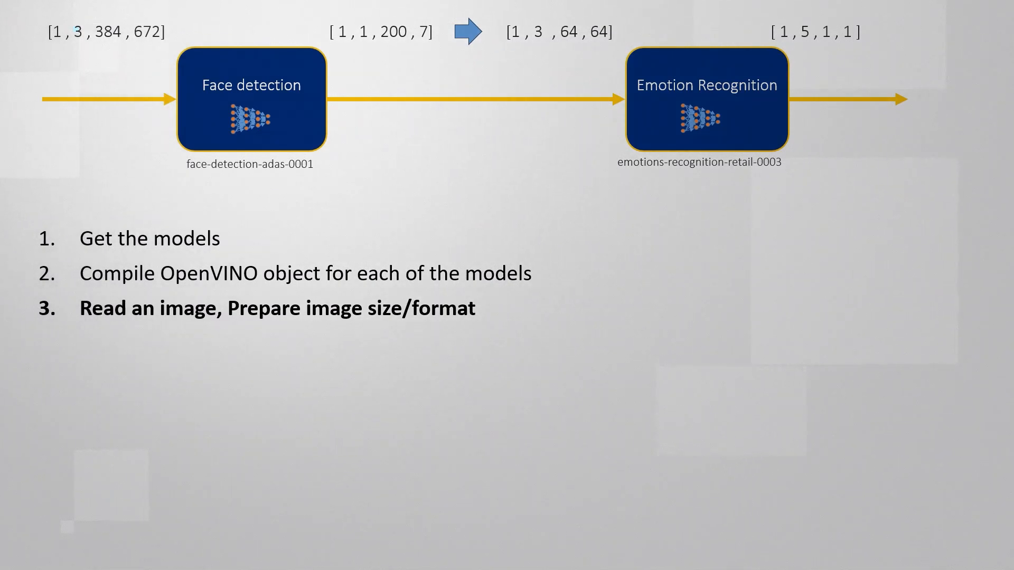
key(Right)
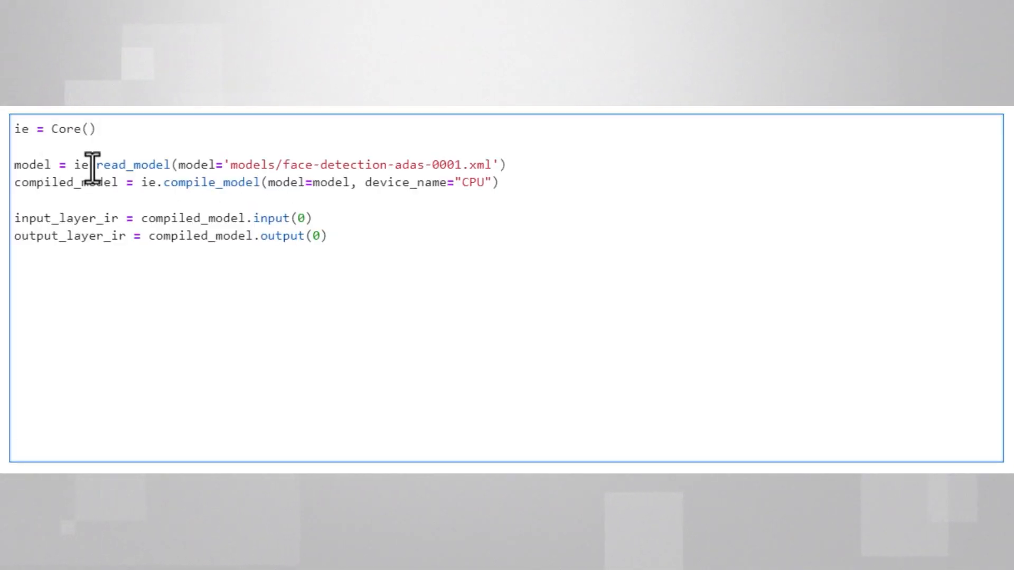
Step: Append _face to the model, compiled_model and input_layer_ir variable names
text(_face)
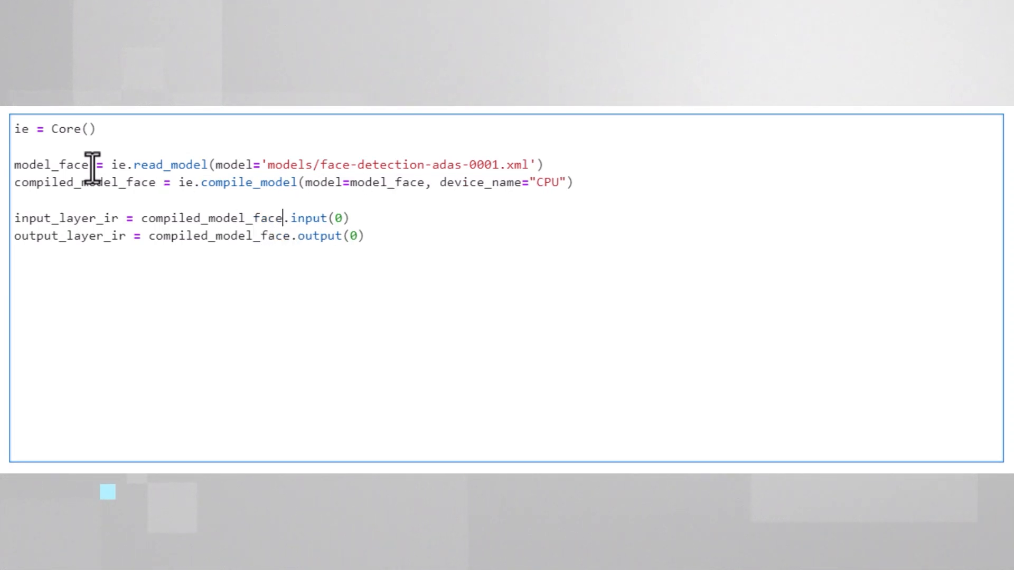
text(_face)
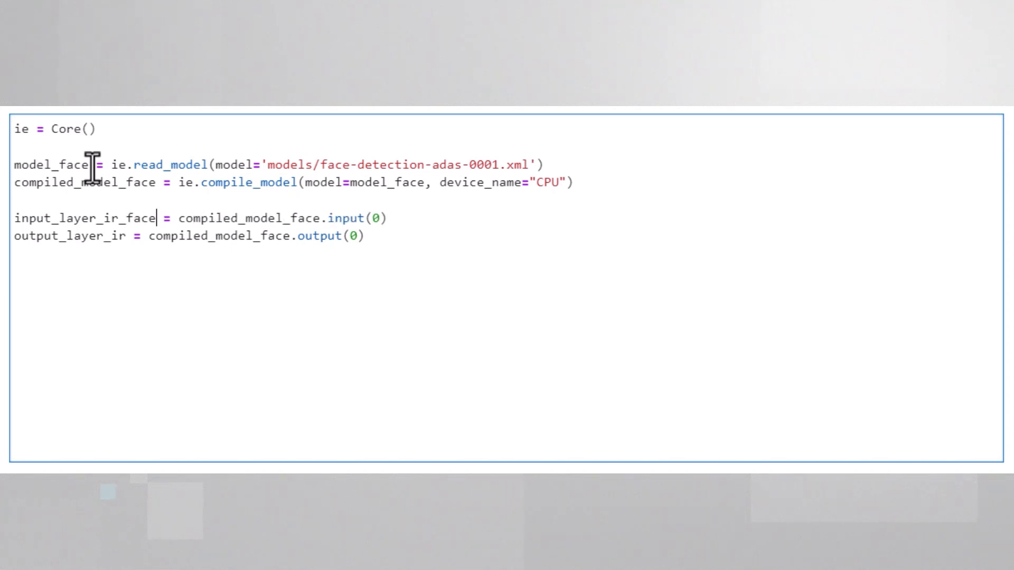
text(_face)
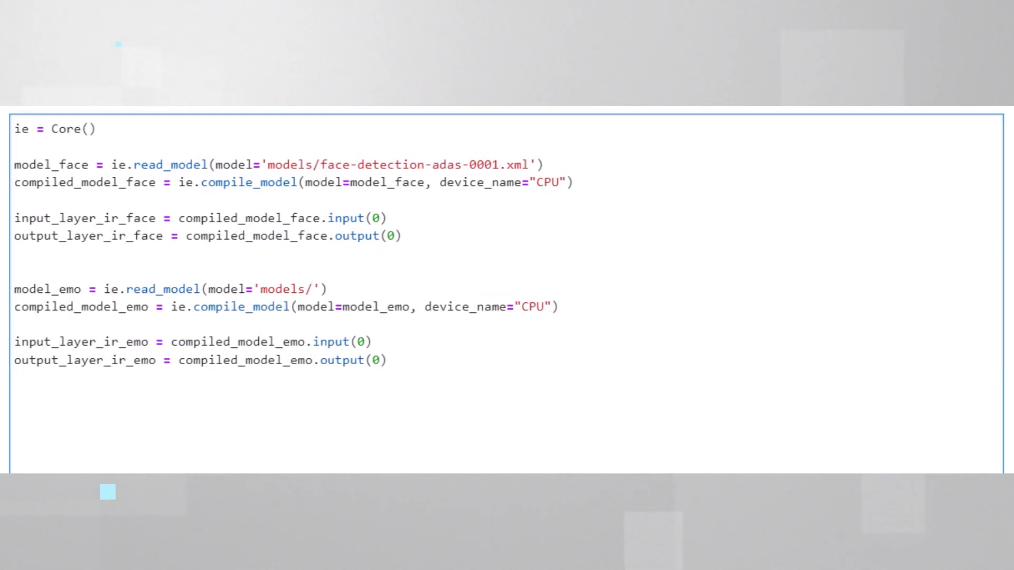
Step: Set the _emo block's model path to models/emotions-recognition-retail-0003
text(emotions-recognition-retail-0003)
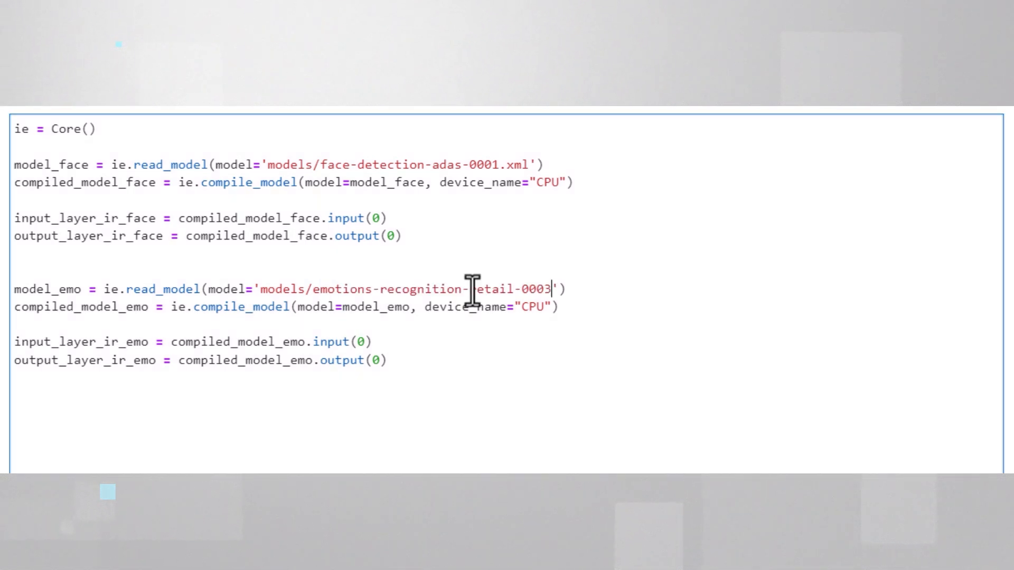